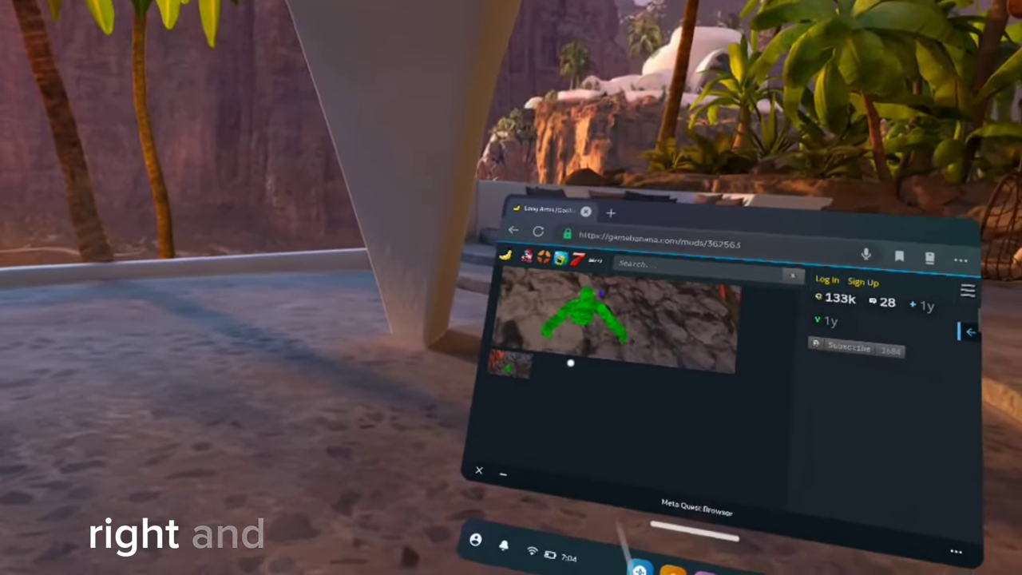
Scroll through the Available Content list of sources in Mobile VR Station
scroll(down, 3)
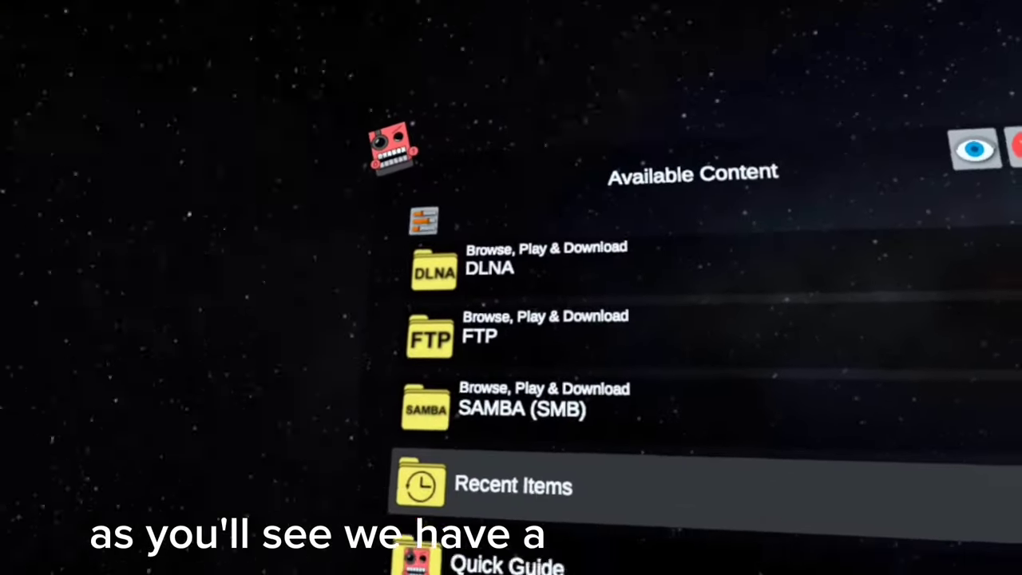
Open Local Files to reach the Local Folders list (All Folders, Downloads, Music, Pictures, Movies)
click(435, 270)
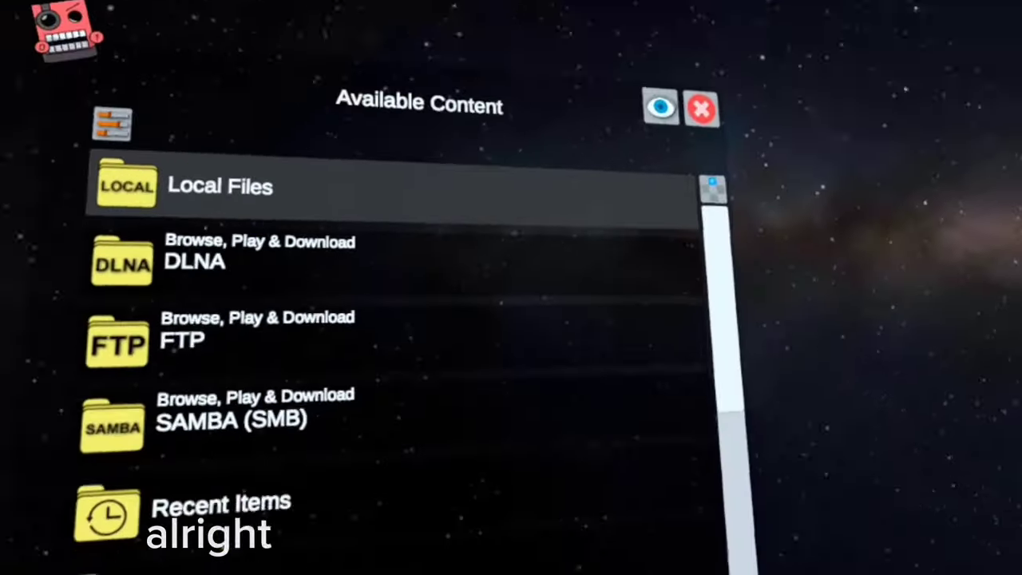
click(220, 185)
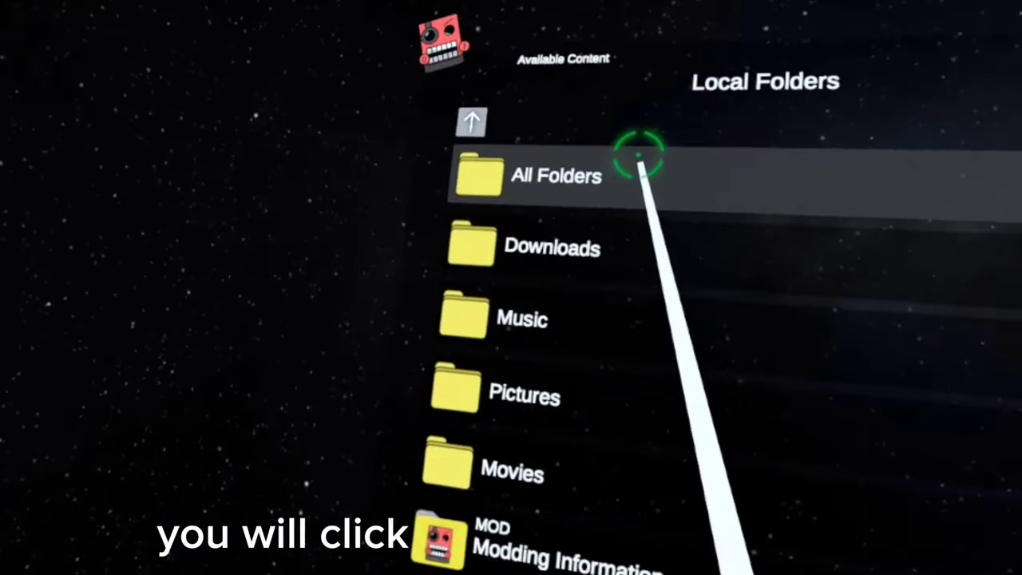